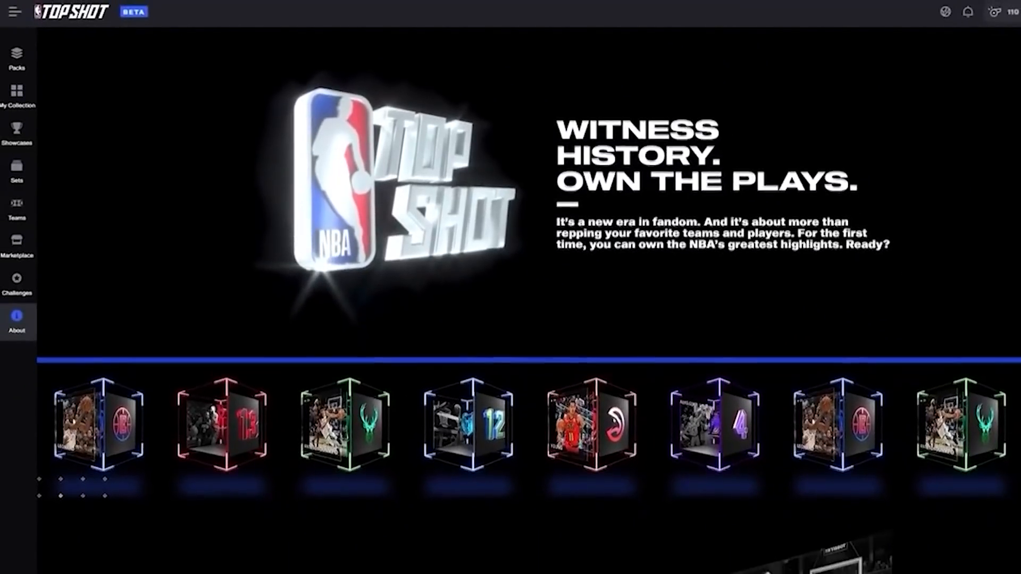
Scroll the NBA Top Shot About page, then move to the rarible.com home page.
scroll(down, 3)
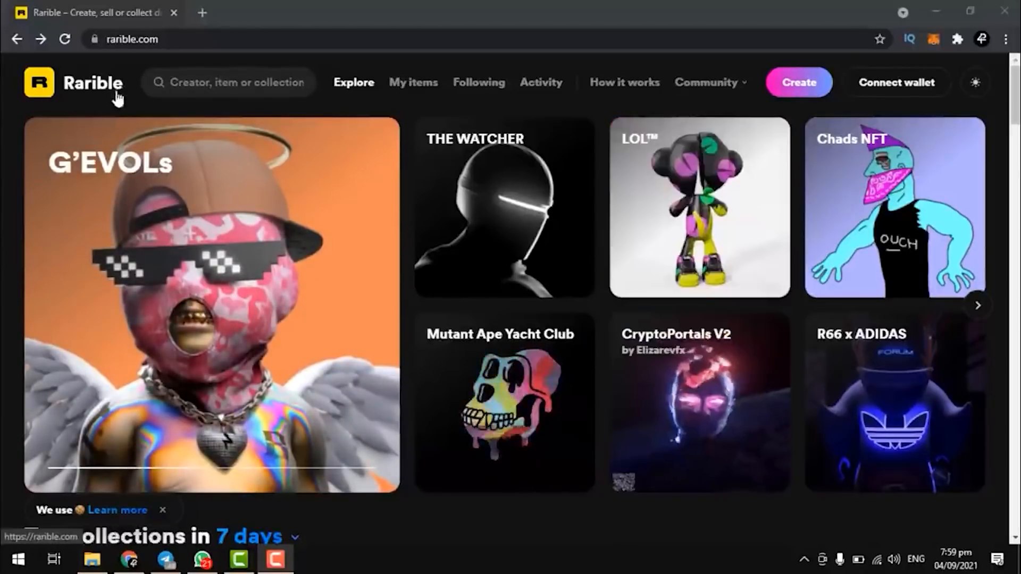
Scroll the Rarible home page, reach Create collectible and choose Single.
scroll(down, 3)
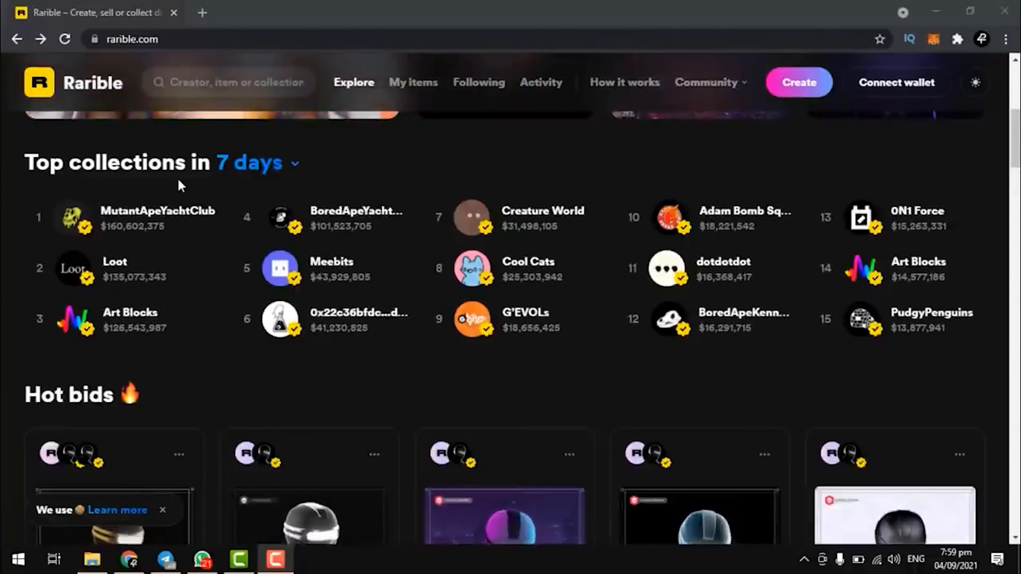
scroll(down, 3)
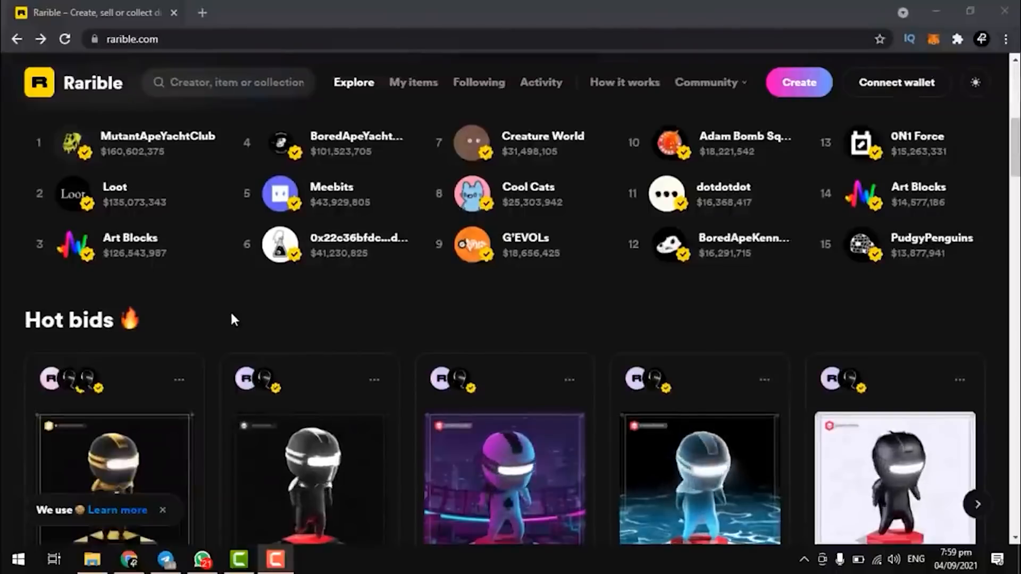
scroll(down, 3)
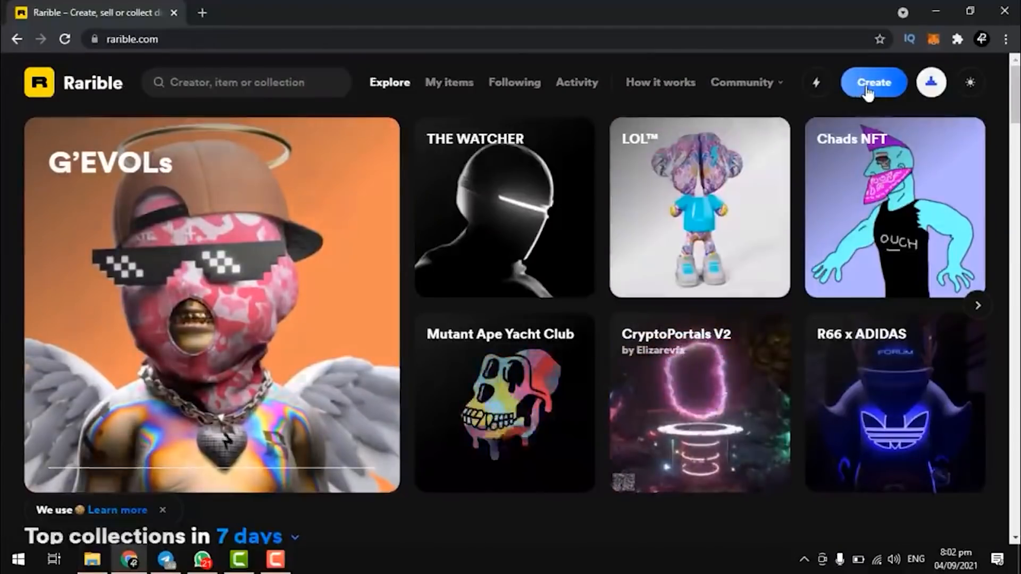
click(872, 82)
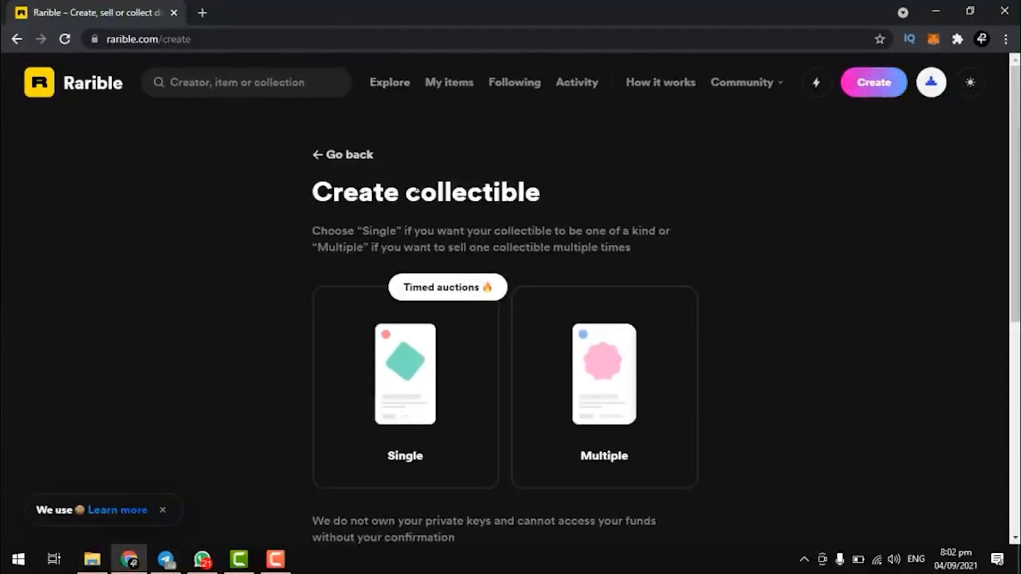
click(930, 82)
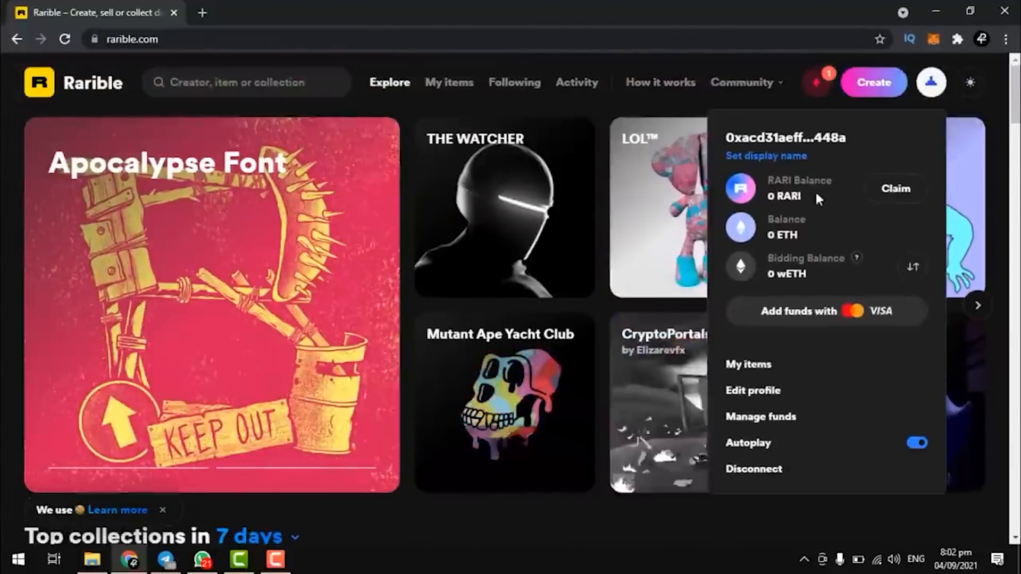
click(930, 82)
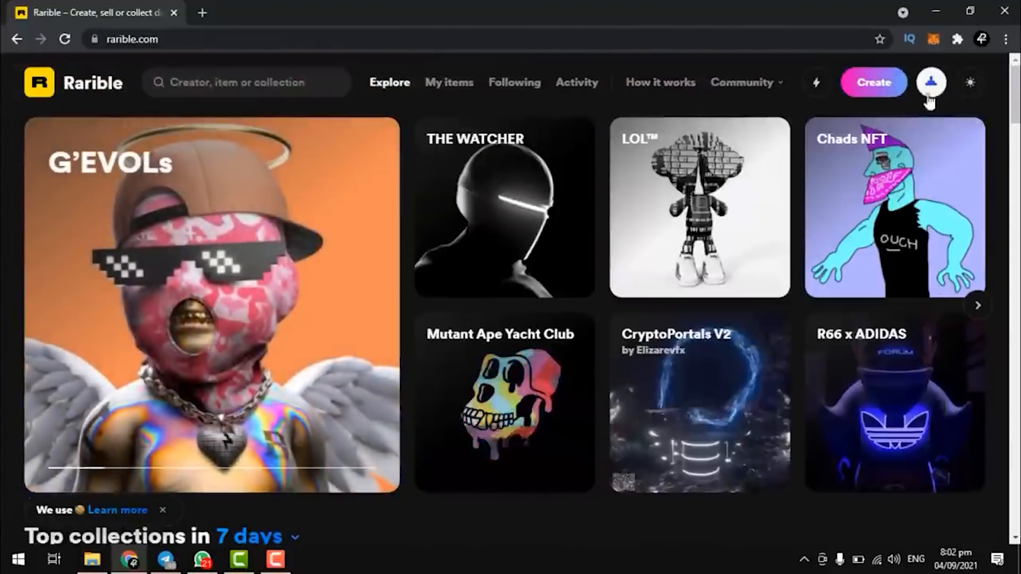
click(872, 82)
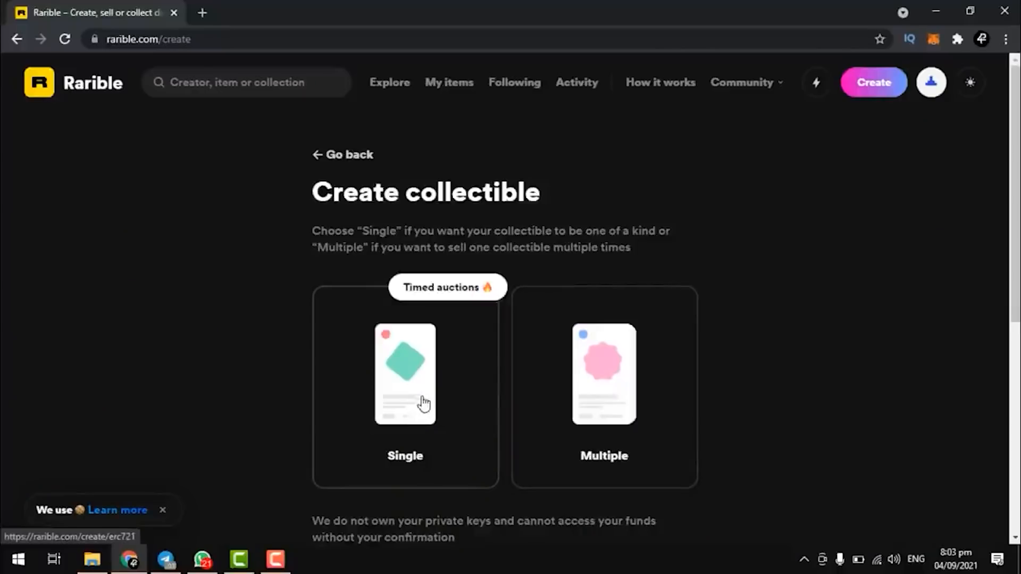
click(404, 375)
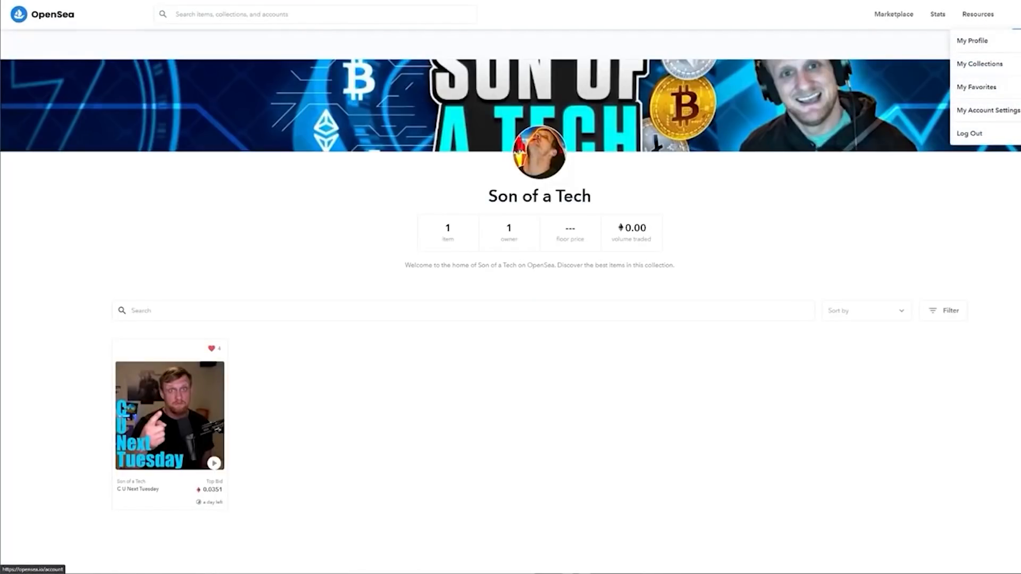
mouse_move(978, 68)
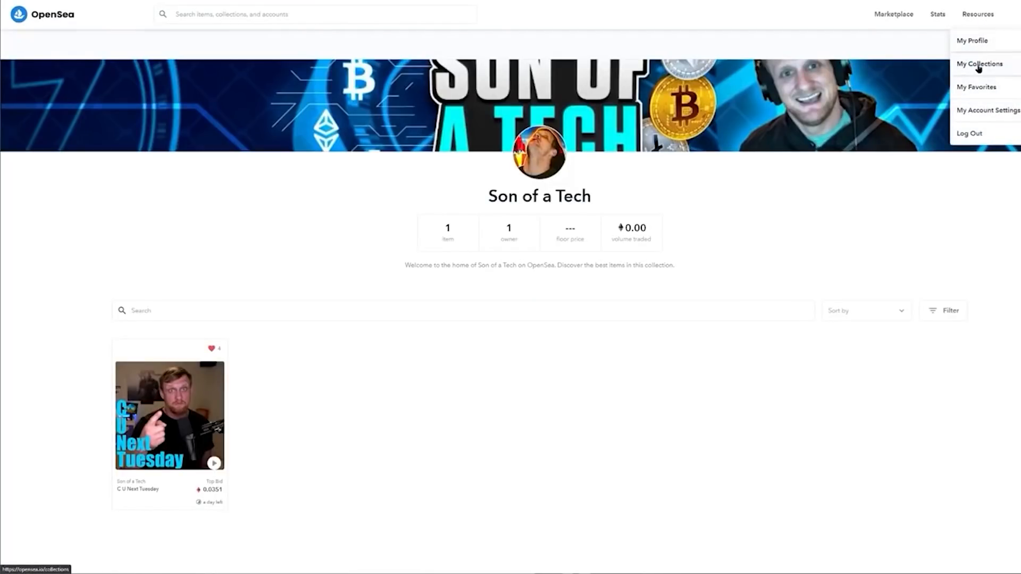
Open the Son of a Tech collection from My Collections and add an item.
click(978, 64)
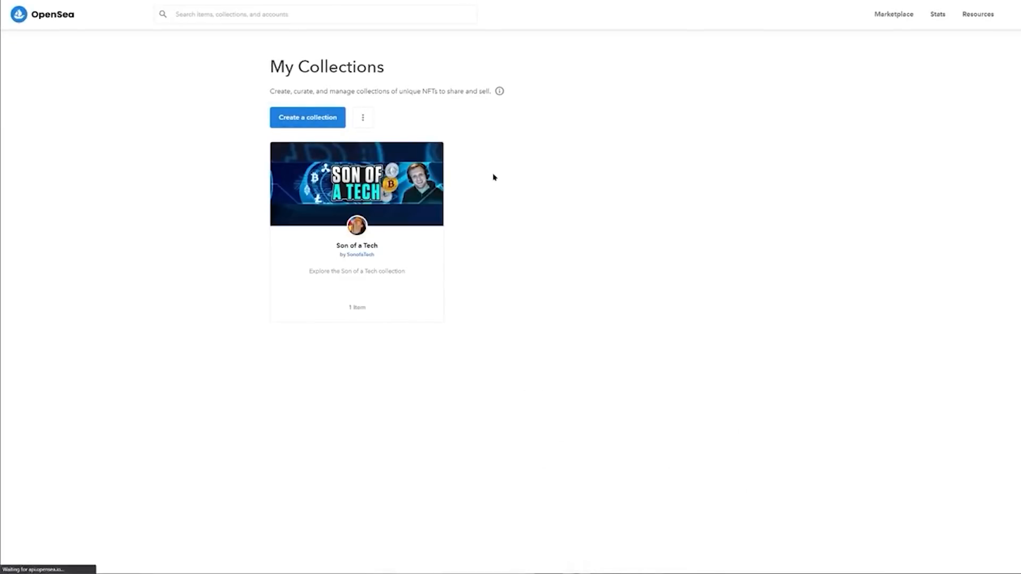
click(306, 117)
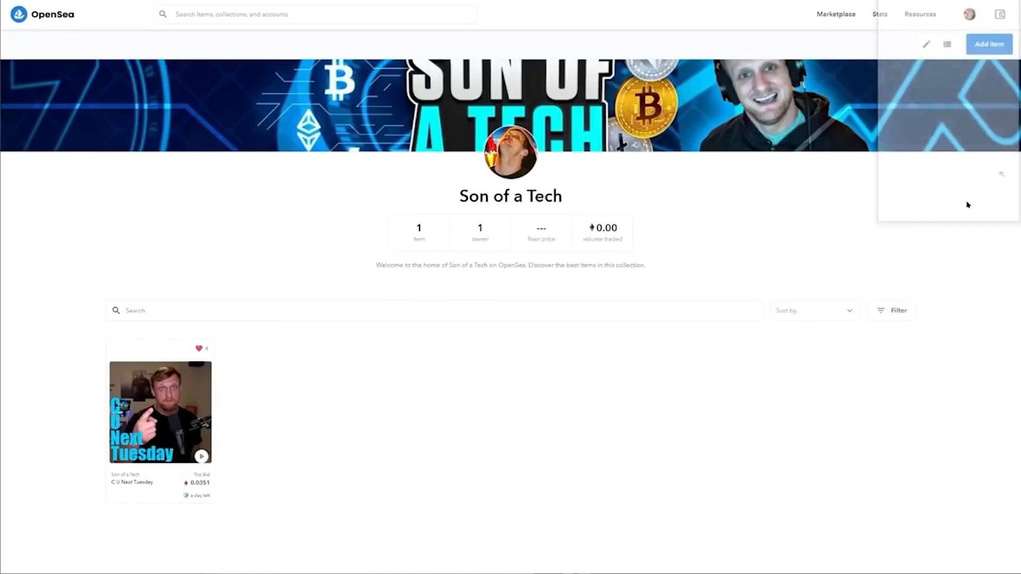
click(988, 44)
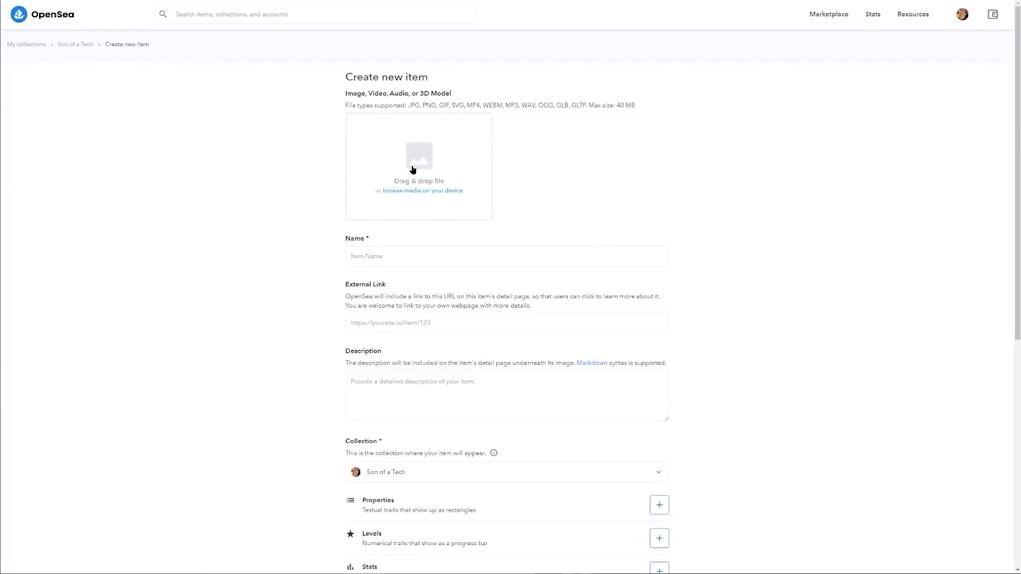
mouse_move(565, 174)
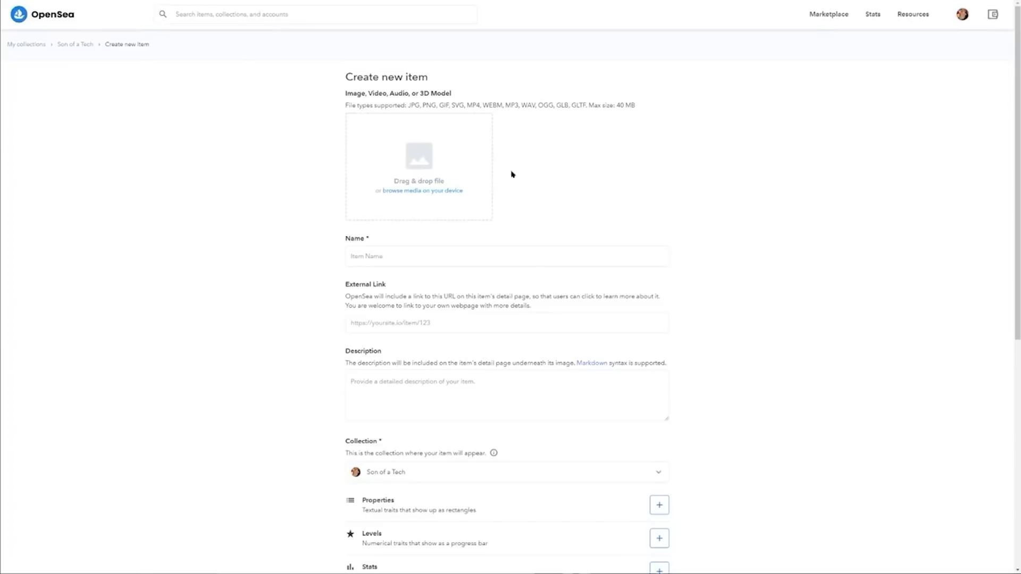
mouse_move(379, 176)
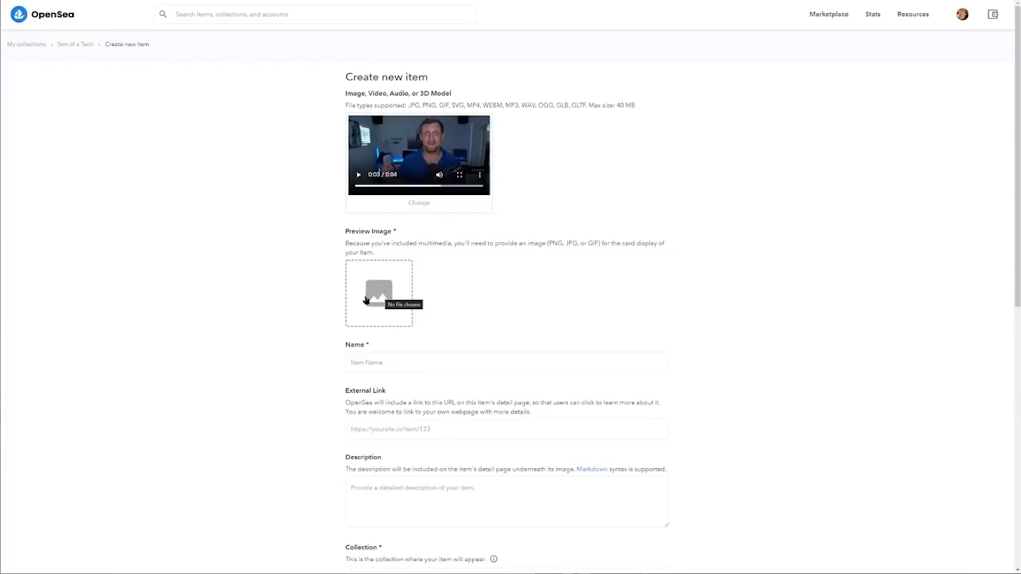
mouse_move(370, 299)
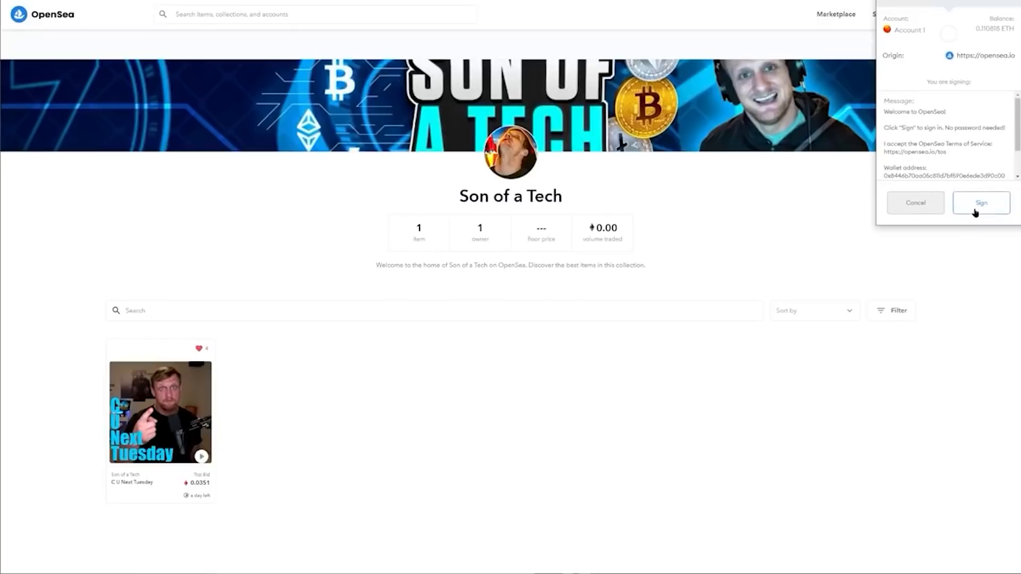
Preview the video upload, then show the 'Create NFTs for Free on OpenSea' blog post.
click(980, 202)
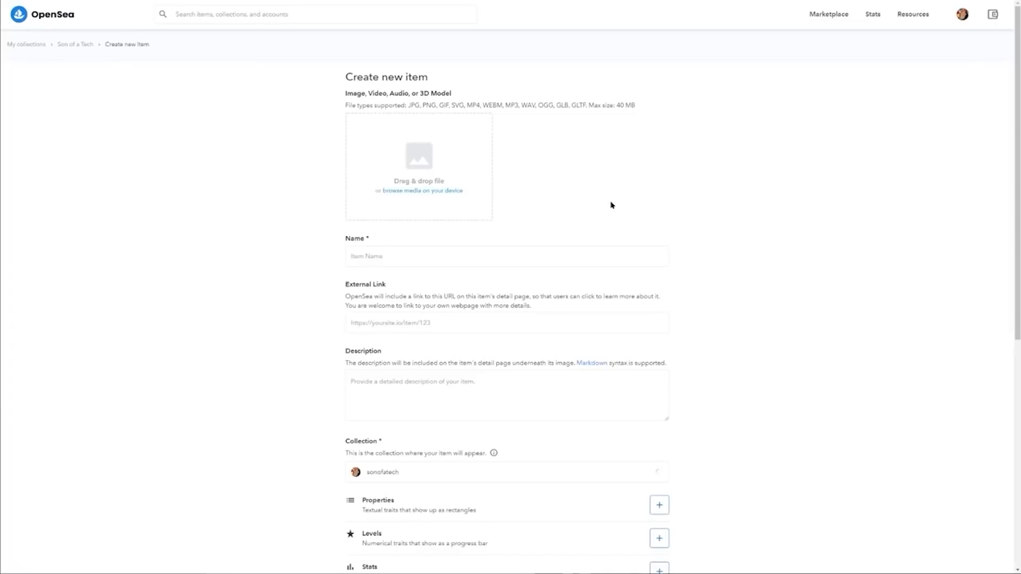
click(506, 471)
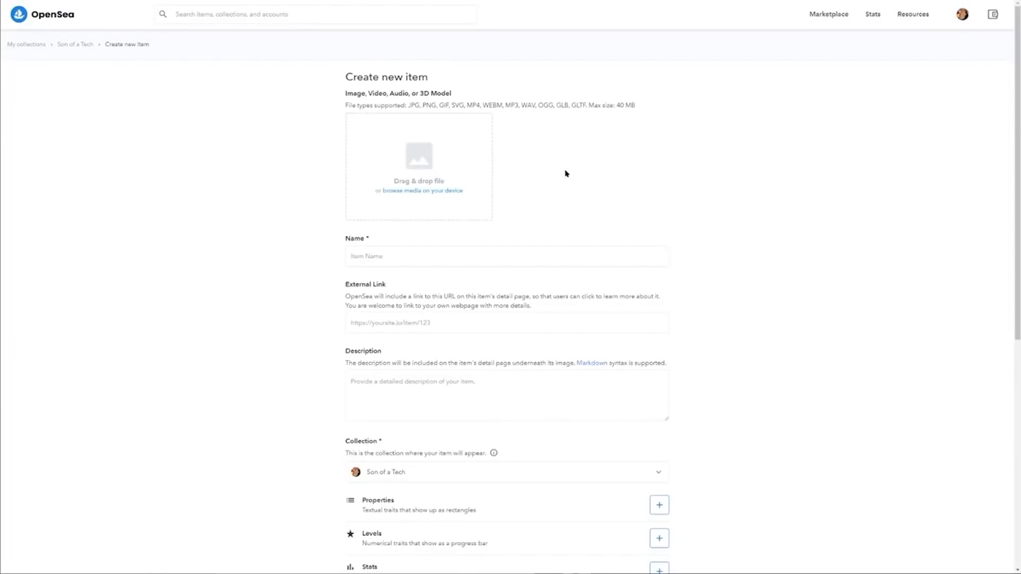
click(91, 18)
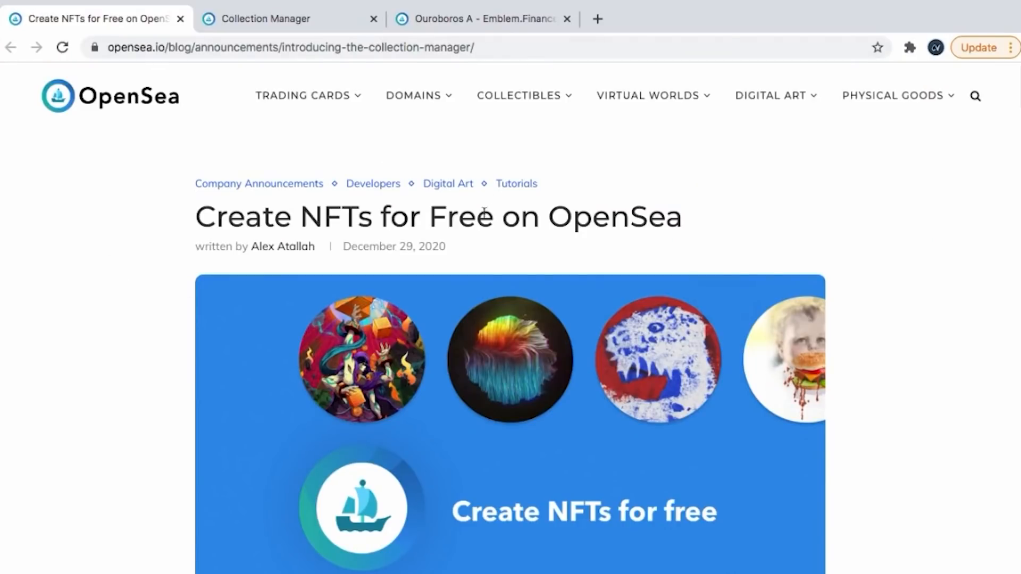
Scroll the page and switch tabs to view the MetaMask Ethereum balance.
scroll(down, 3)
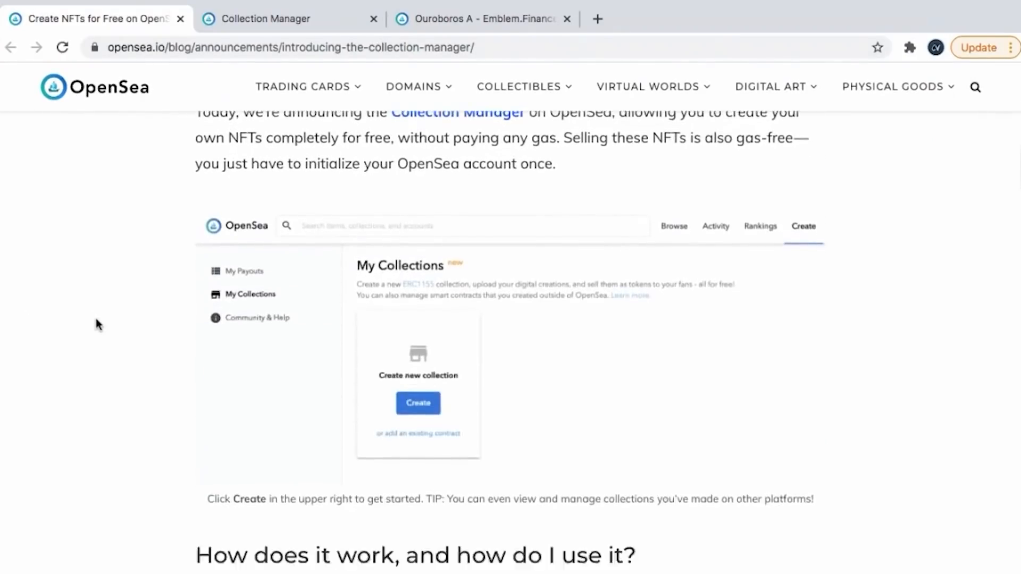
click(286, 18)
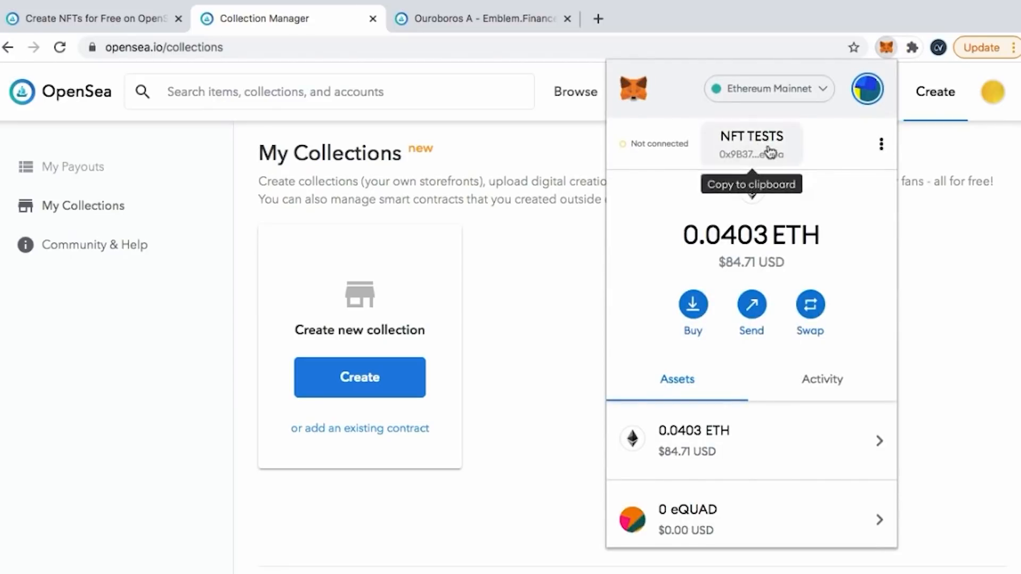
mouse_move(777, 409)
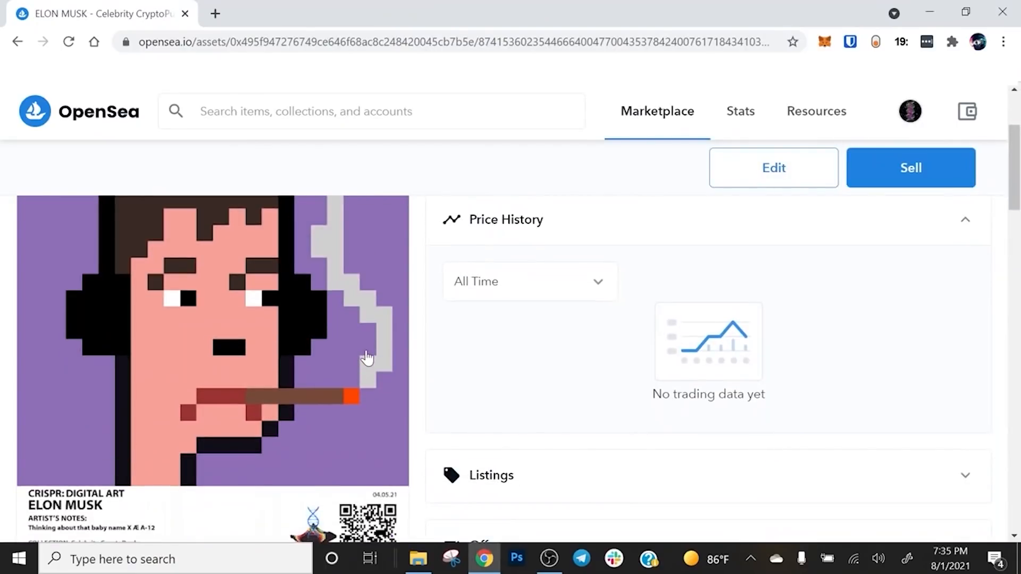
Scroll the ELON MUSK item page to review its description and 0.1 WETH offer.
scroll(down, 3)
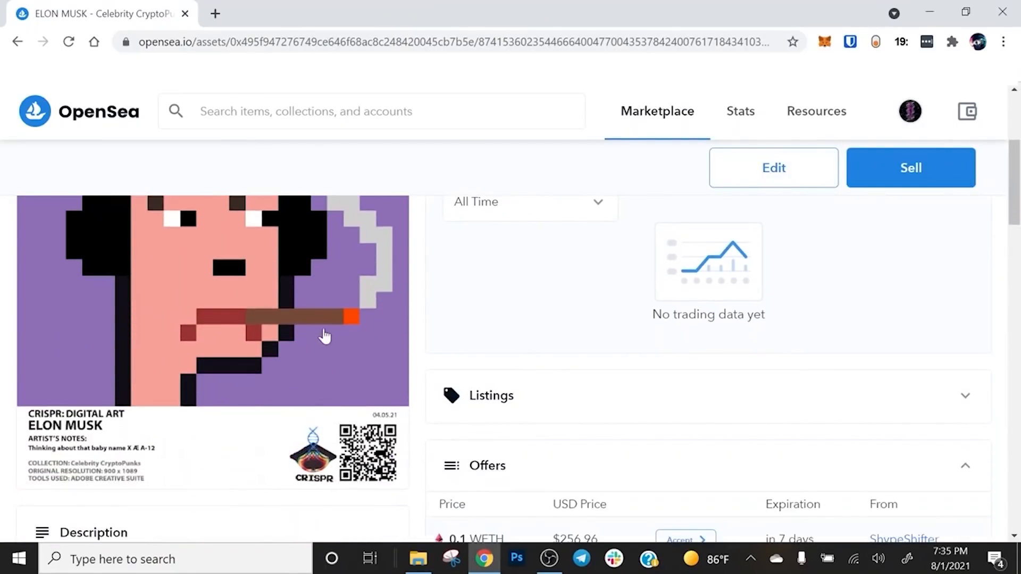
scroll(down, 3)
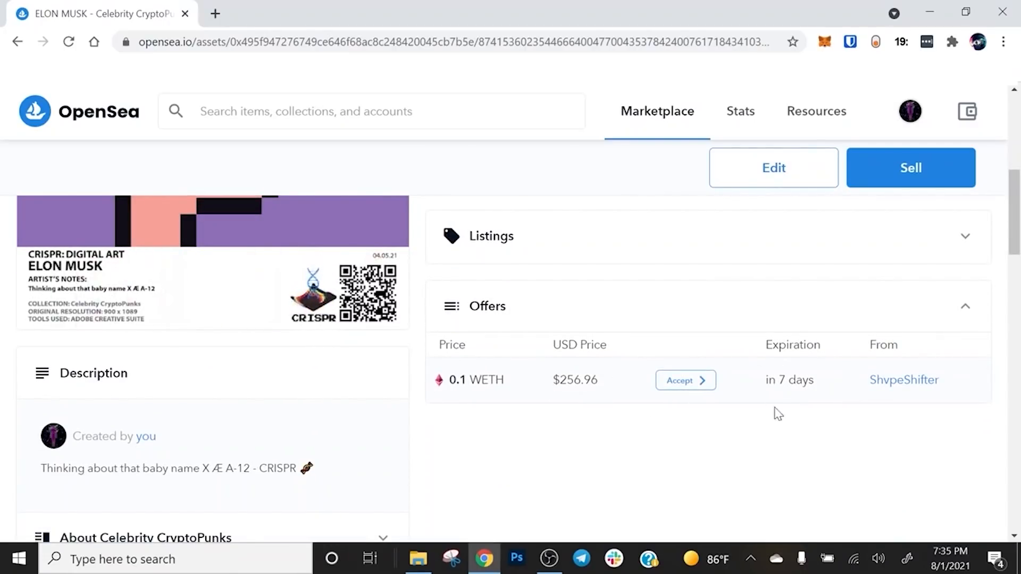
mouse_move(904, 379)
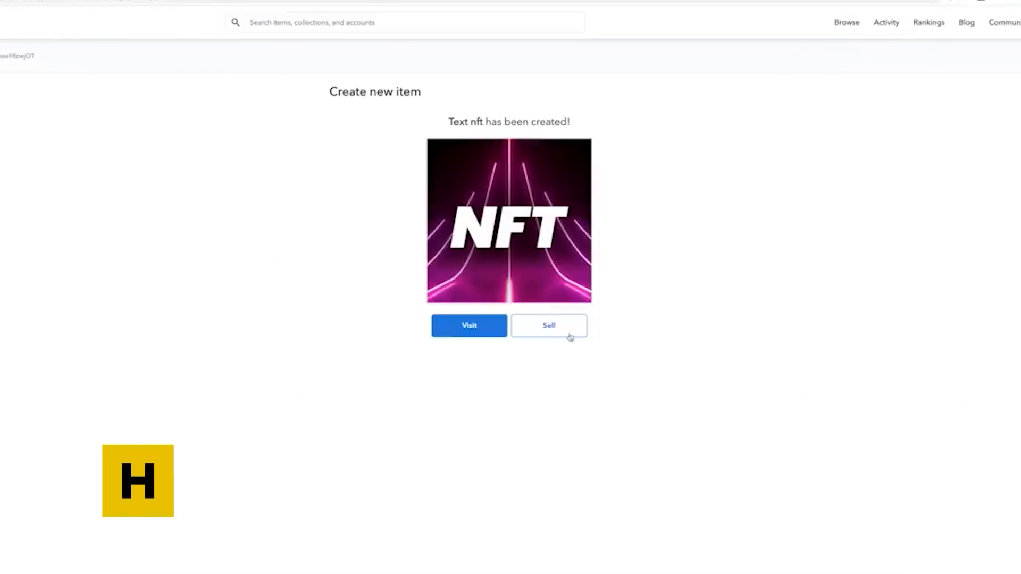
Start selling the newly created Text nft from its confirmation page.
click(469, 326)
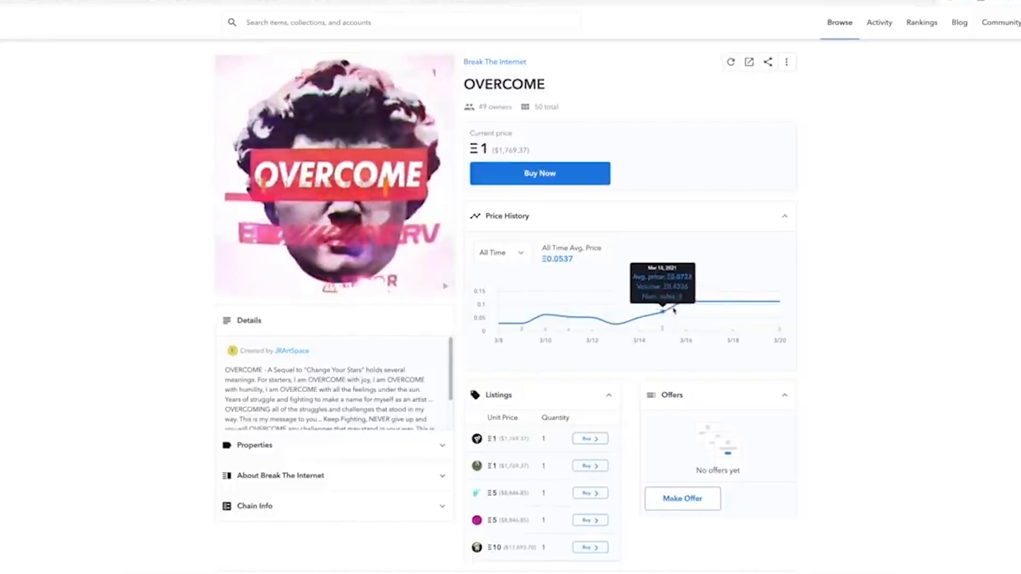
Scroll the sale listing until MetaMask requests the 0.046647 ETH proxy registration.
scroll(down, 3)
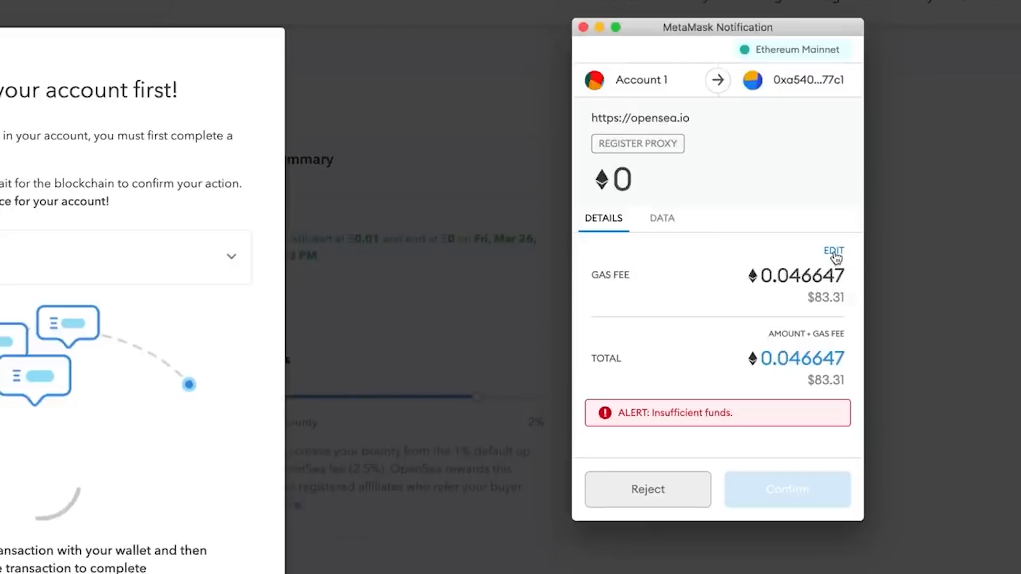
Edit the MetaMask gas fee, trying Slow before settling on Fast (0.050601 ETH).
click(832, 252)
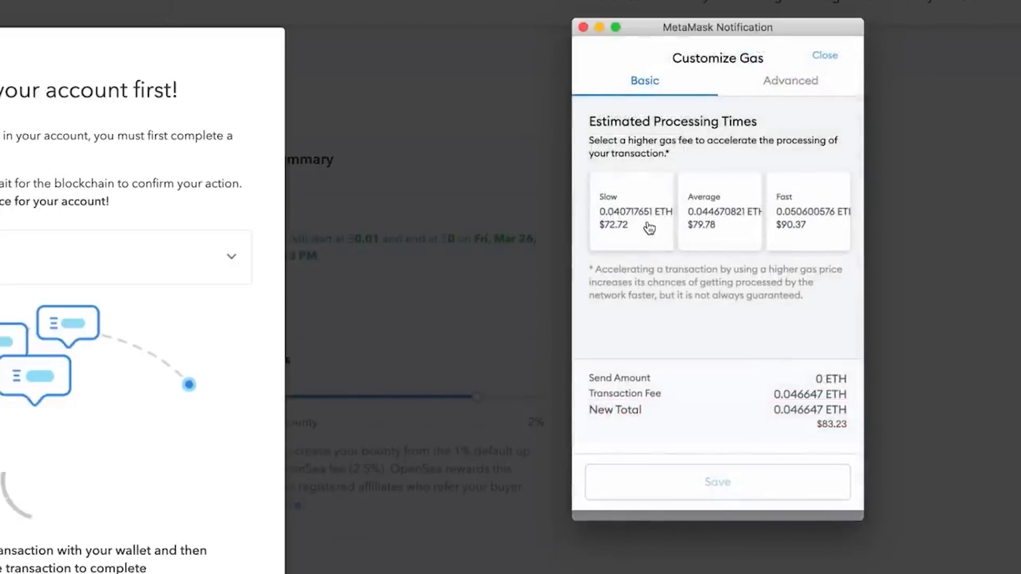
click(630, 211)
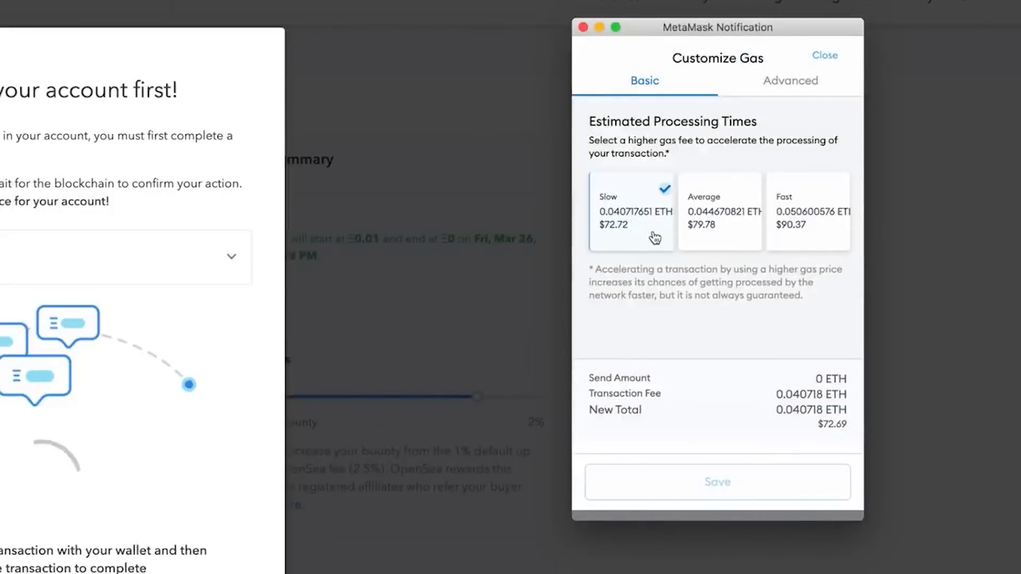
click(807, 211)
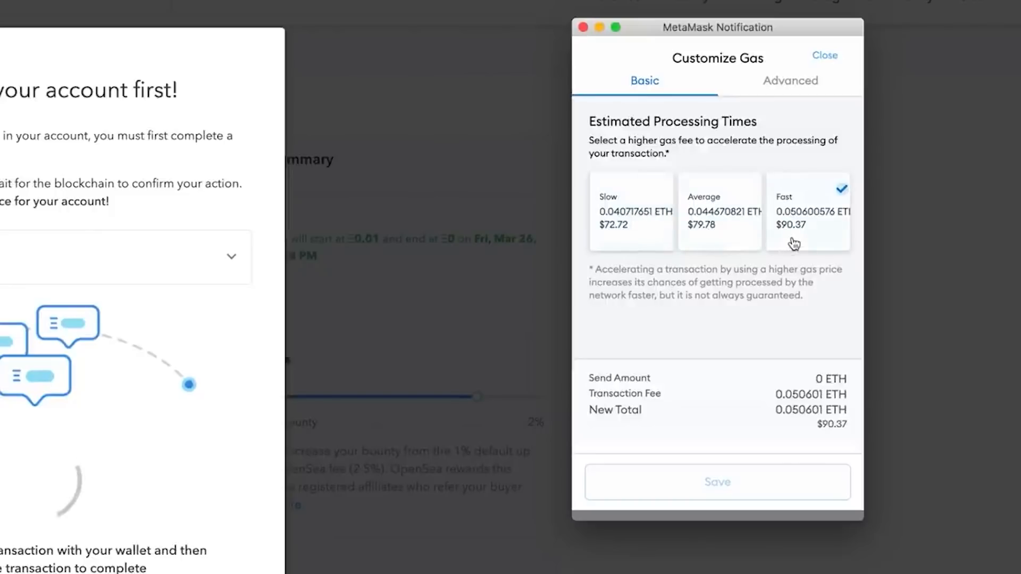
click(790, 80)
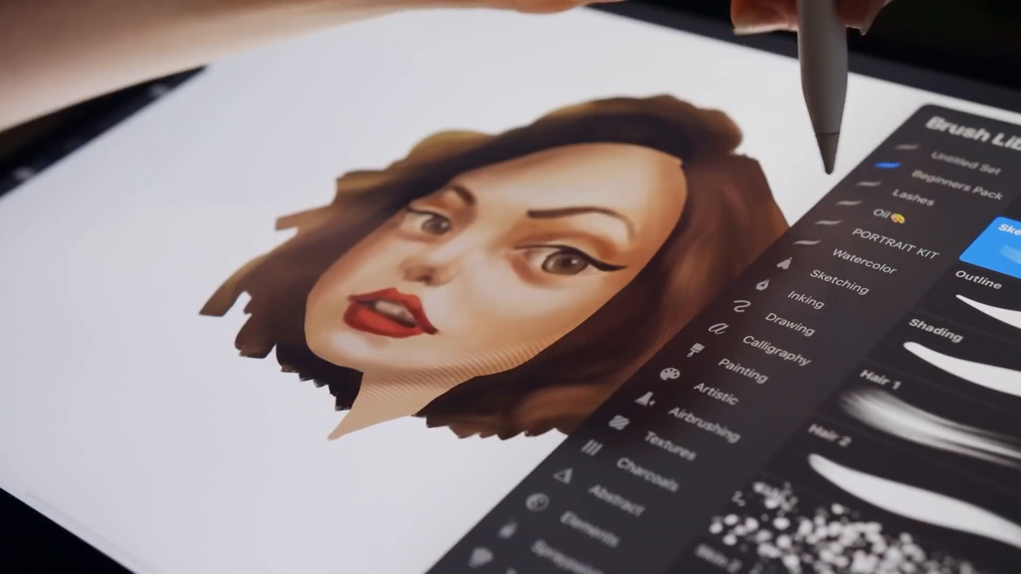
click(902, 220)
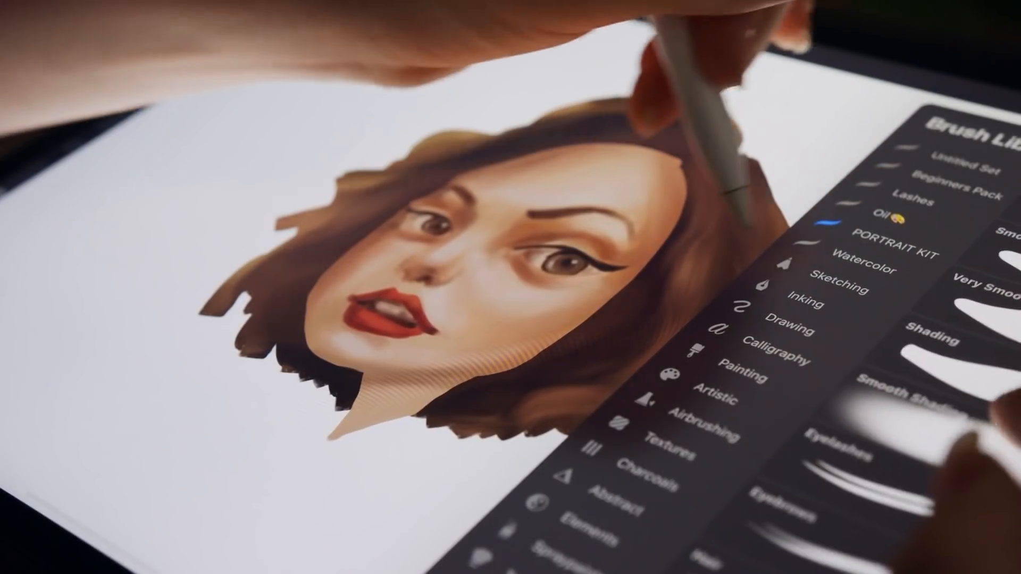